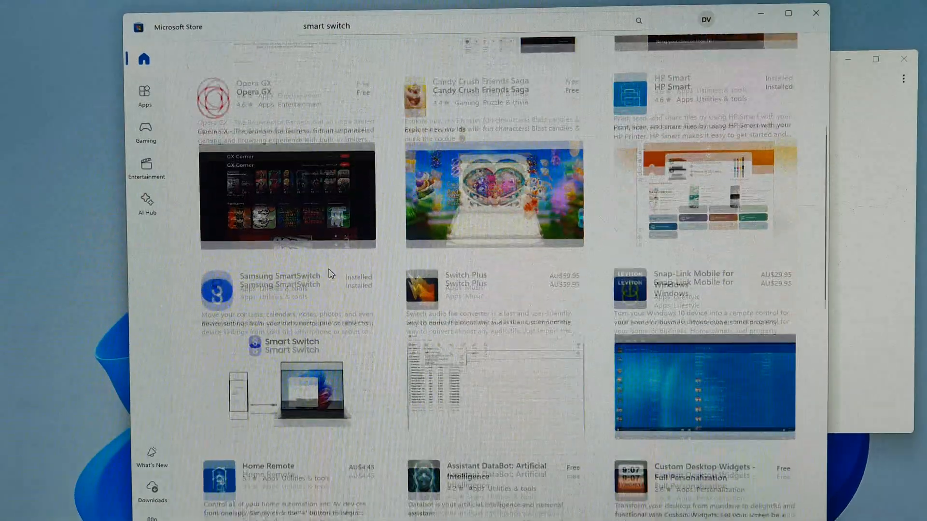
Launch Samsung SmartSwitch from the Microsoft Store 'smart switch' search results
scroll("down", 3)
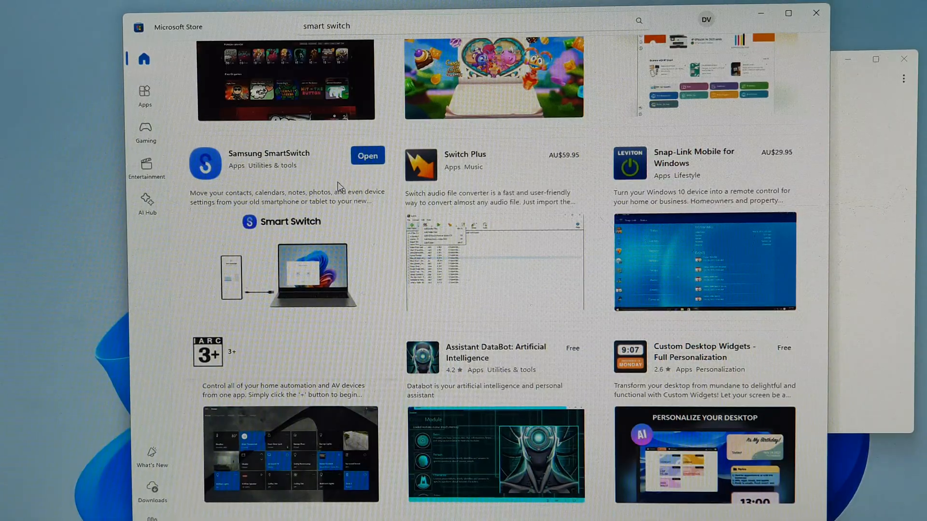
mouse_move(363, 164)
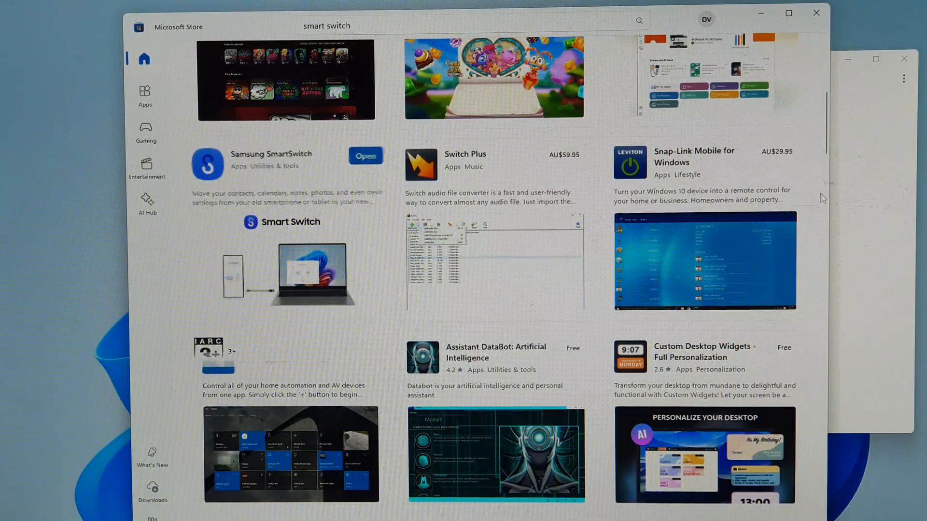
left_click(365, 156)
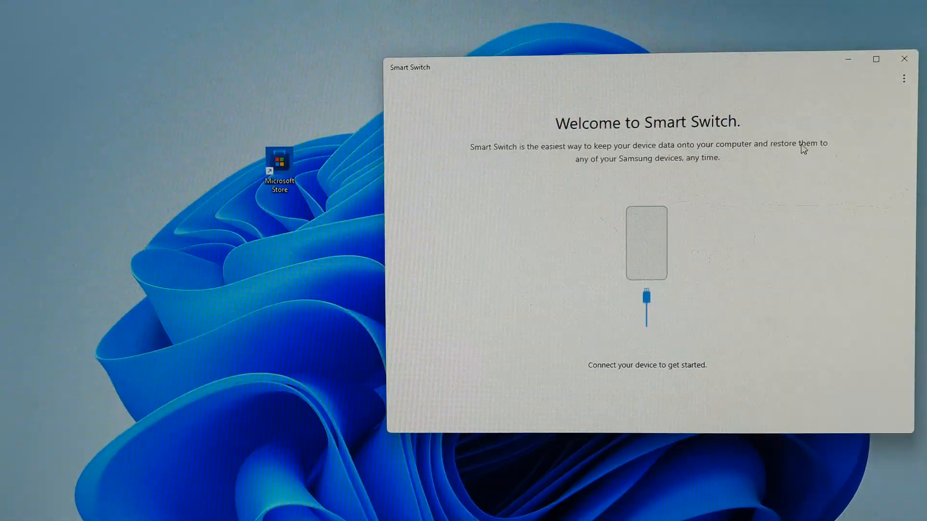
mouse_move(756, 117)
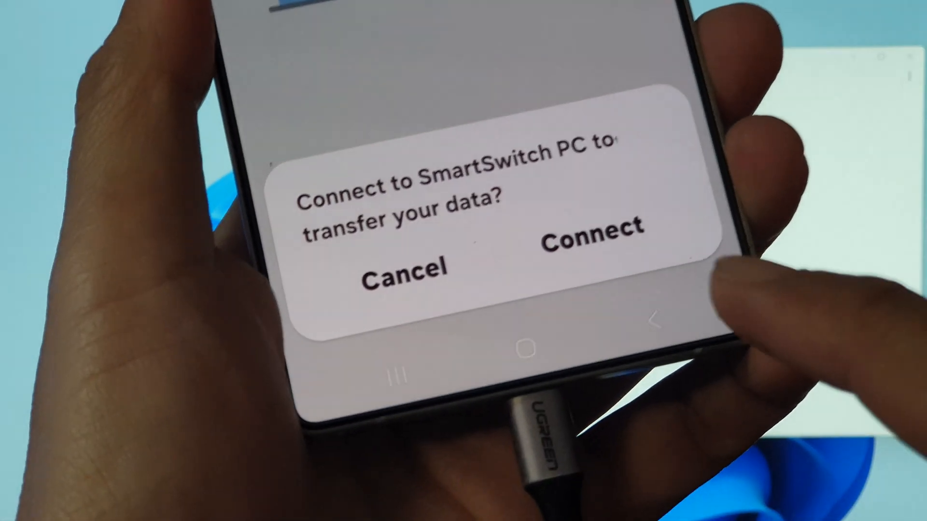
Approve the USB data connection so the Galaxy S25 Ultra links to Smart Switch
left_click(591, 230)
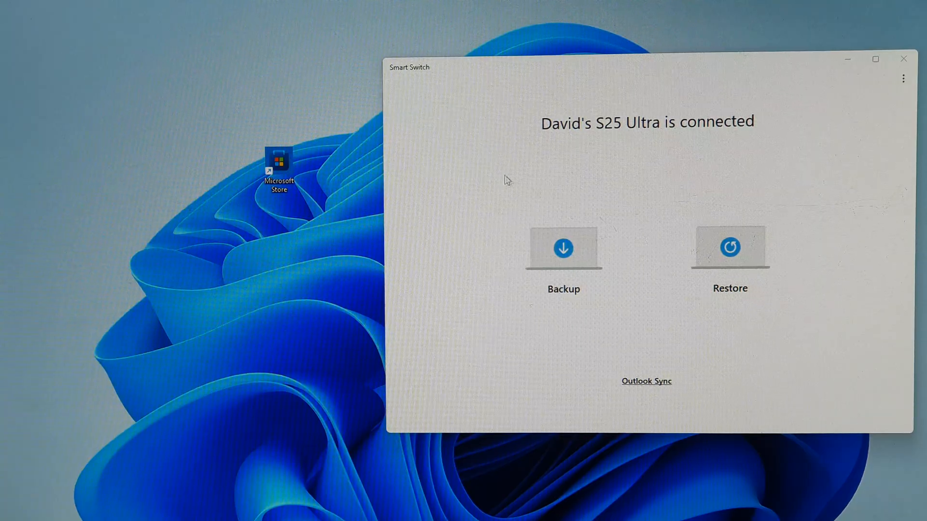
Back up the phone with all 9 backup items checked
left_click(562, 247)
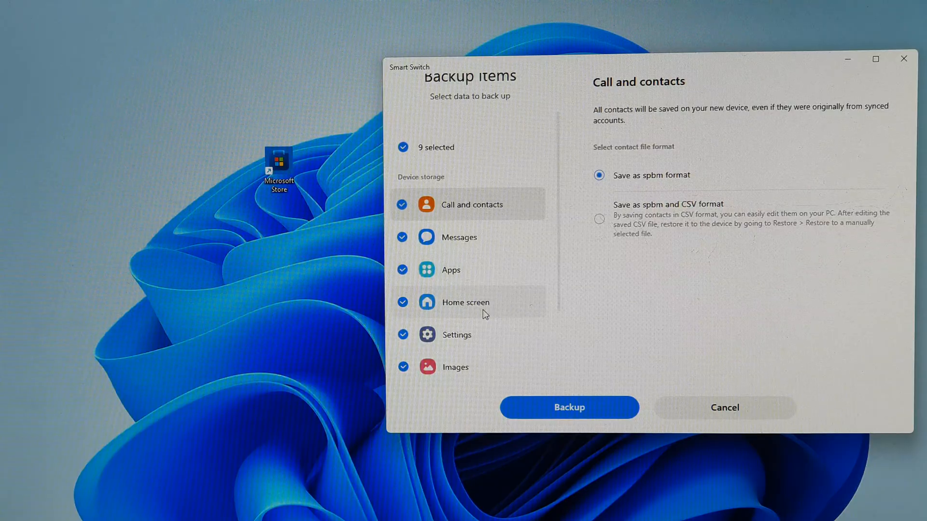
scroll("down", 3)
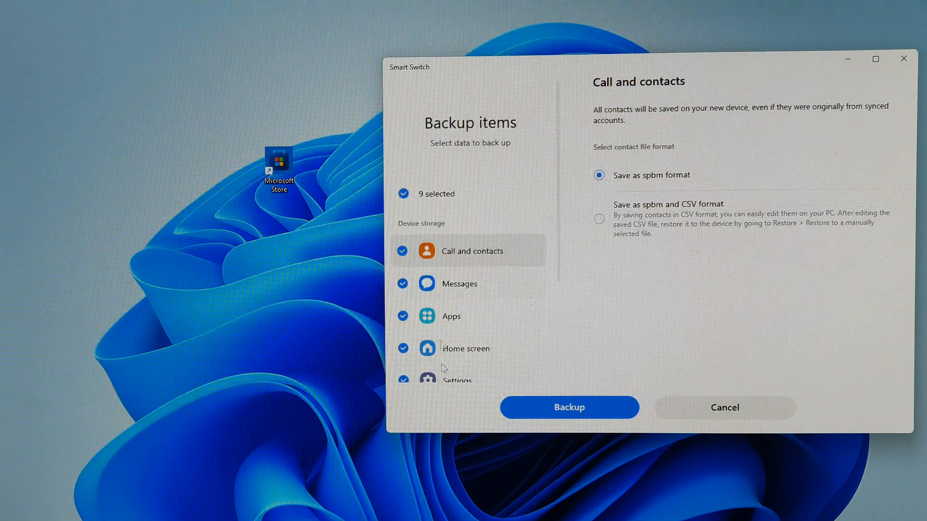
left_click(403, 193)
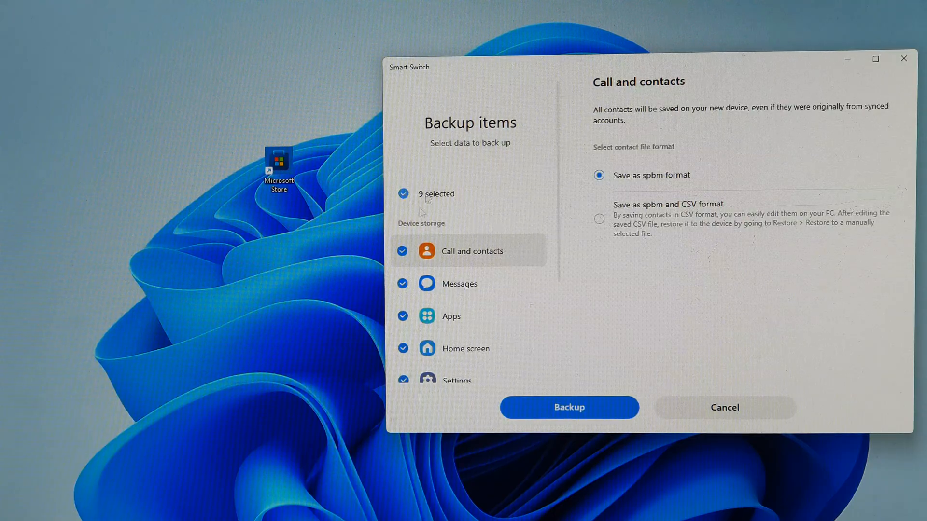
scroll("down", 3)
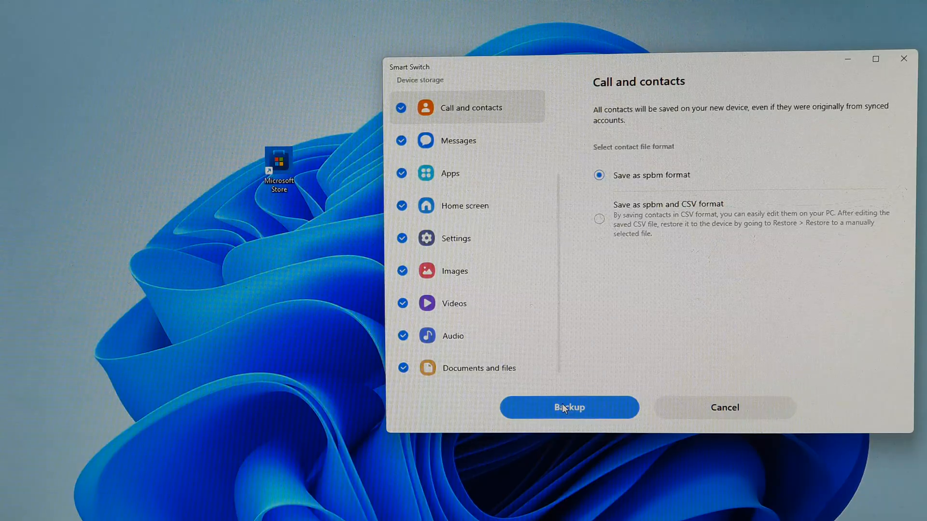
left_click(568, 407)
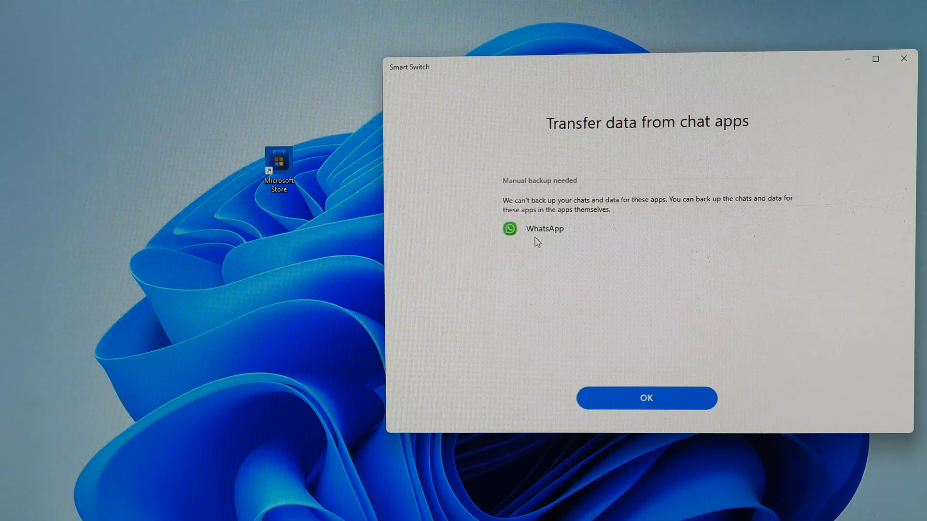
mouse_move(552, 236)
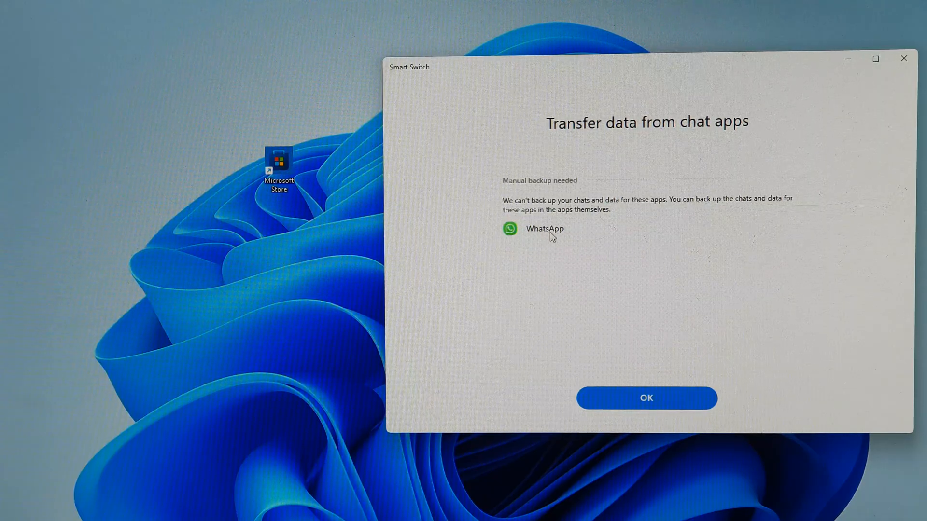
Dismiss the WhatsApp manual-backup notice and let the backup prepare
left_click(646, 398)
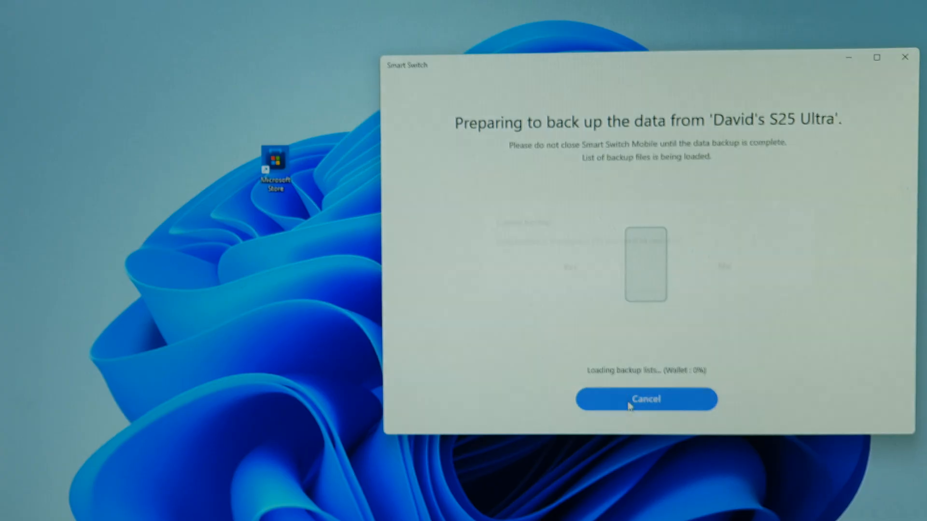
Cancel the running backup and open the Restore screen listing the S25 Ultra backup
left_click(645, 399)
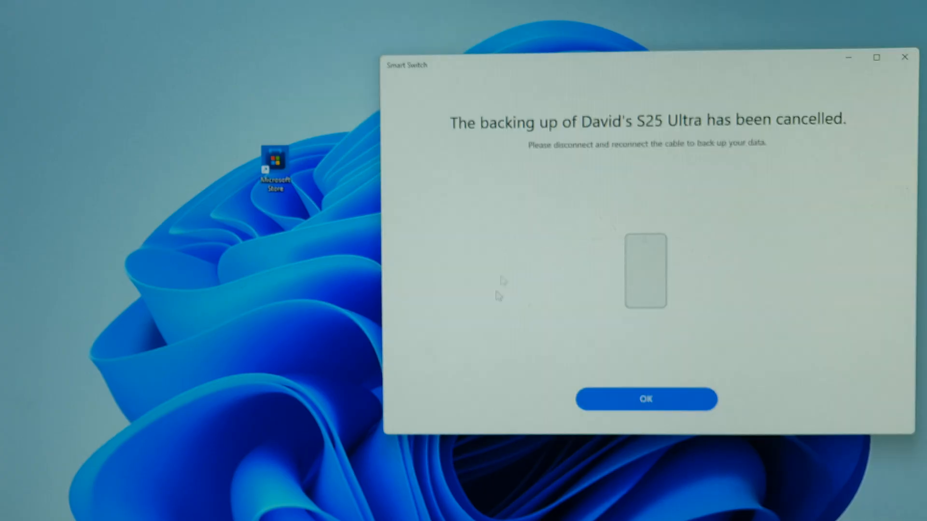
left_click(646, 400)
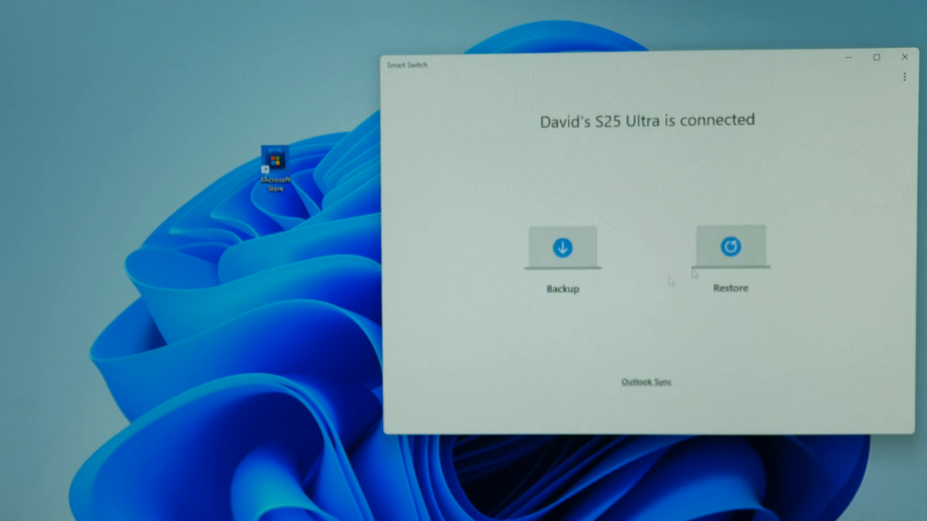
left_click(730, 247)
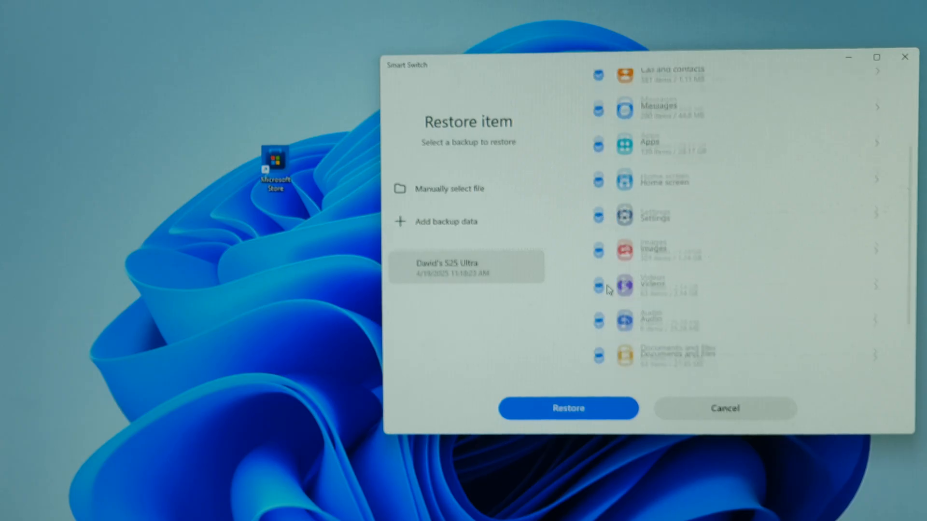
Review the S25 Ultra backup's 9 items (32.1 GB), then cancel restoring
left_click(466, 266)
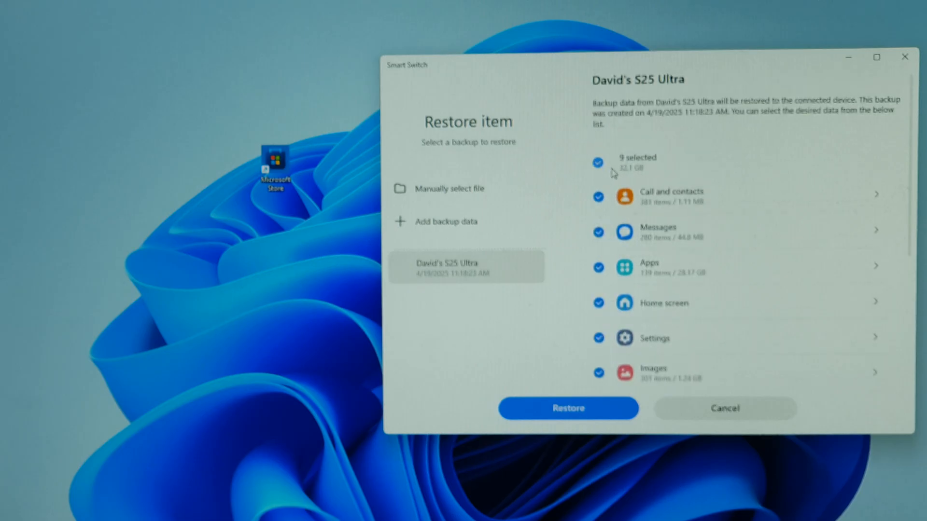
scroll("down", 3)
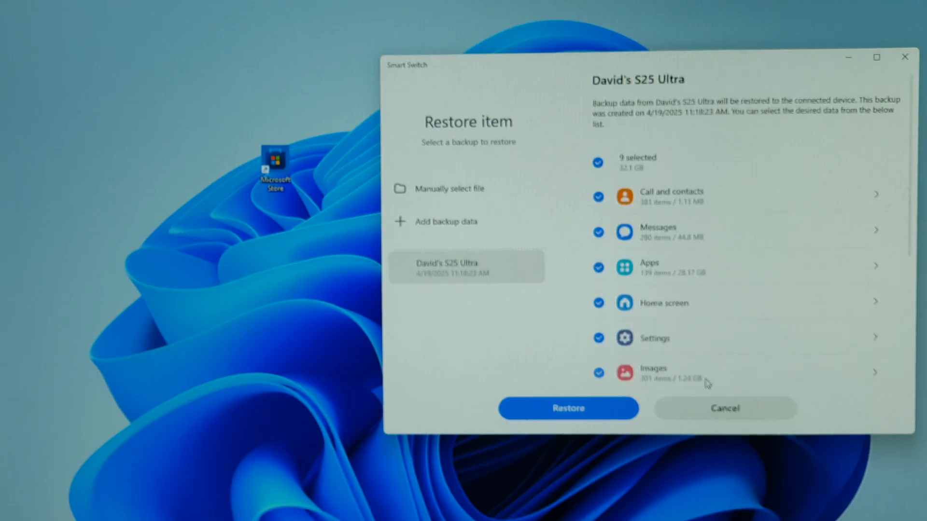
mouse_move(700, 338)
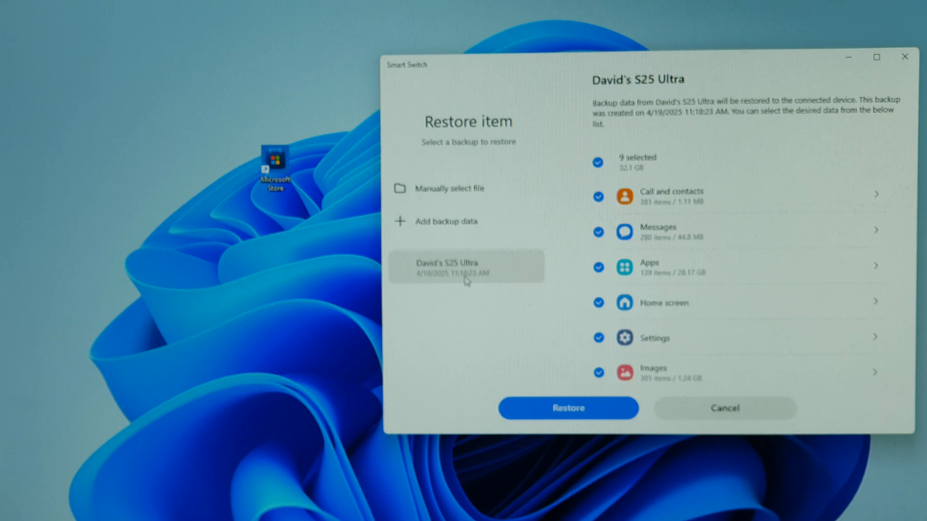
left_click(723, 407)
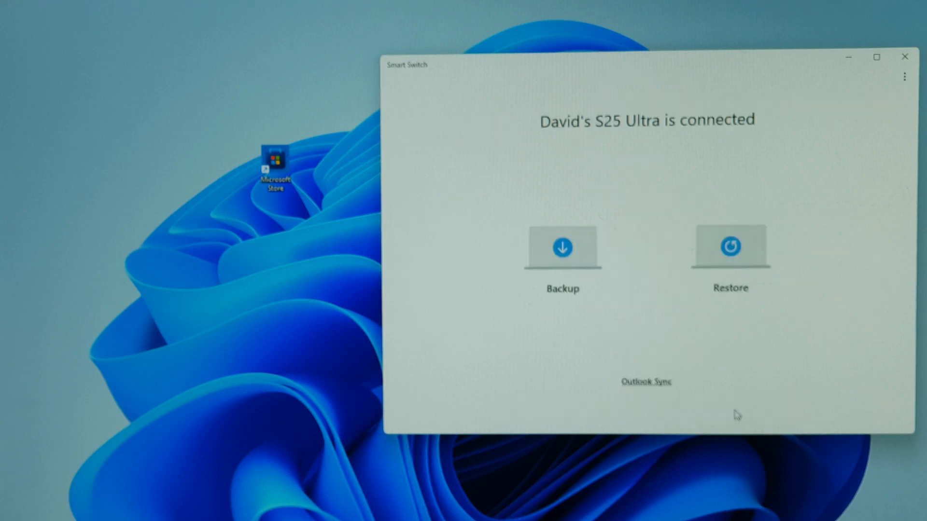